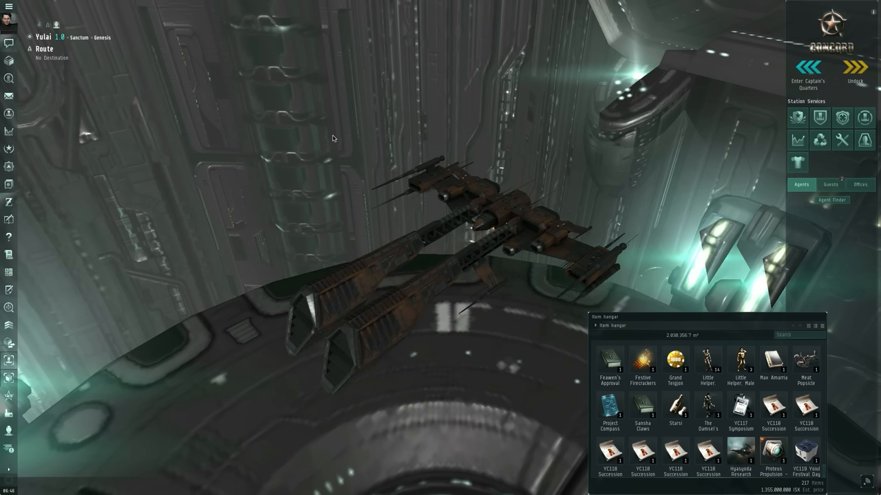
pyautogui.moveTo(228, 92)
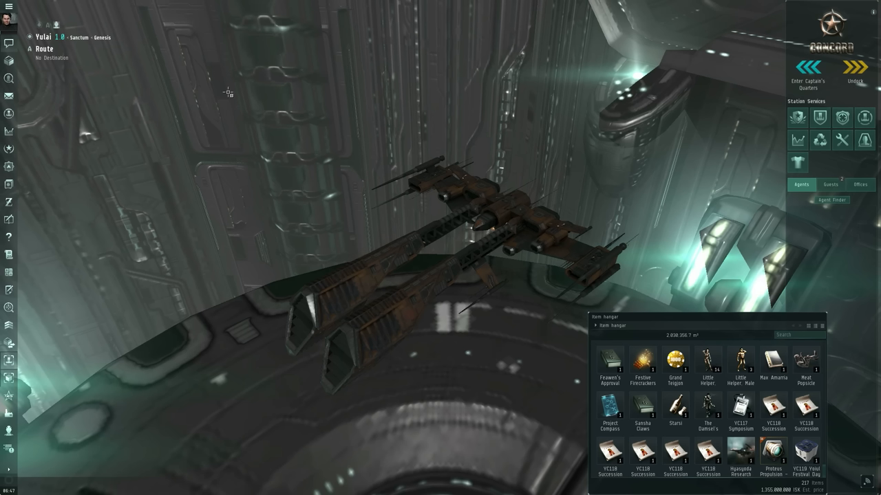
pyautogui.moveTo(299, 75)
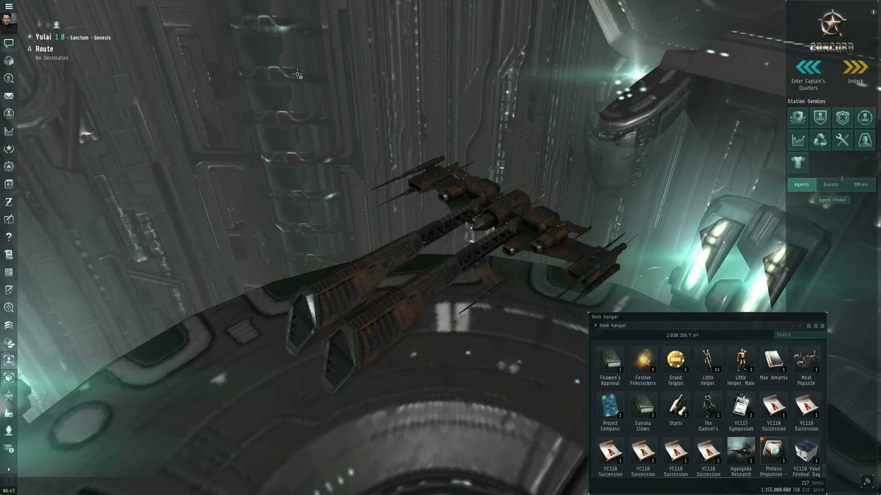
pyautogui.moveTo(328, 123)
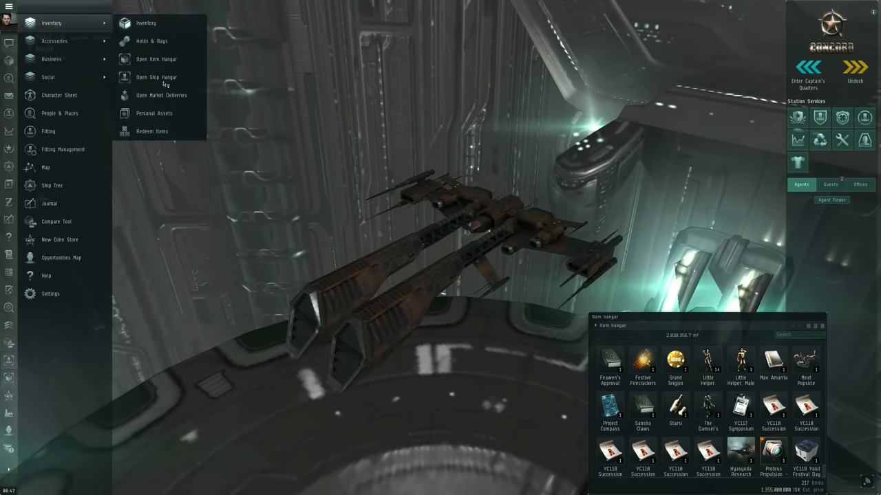
# - Show the Redeem Items window, which lists no items waiting to be redeemed
pyautogui.click(154, 131)
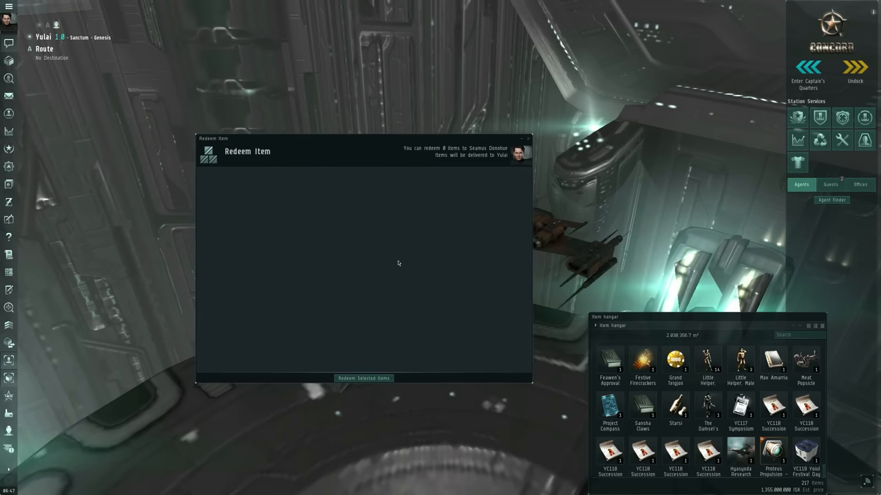
pyautogui.moveTo(275, 187)
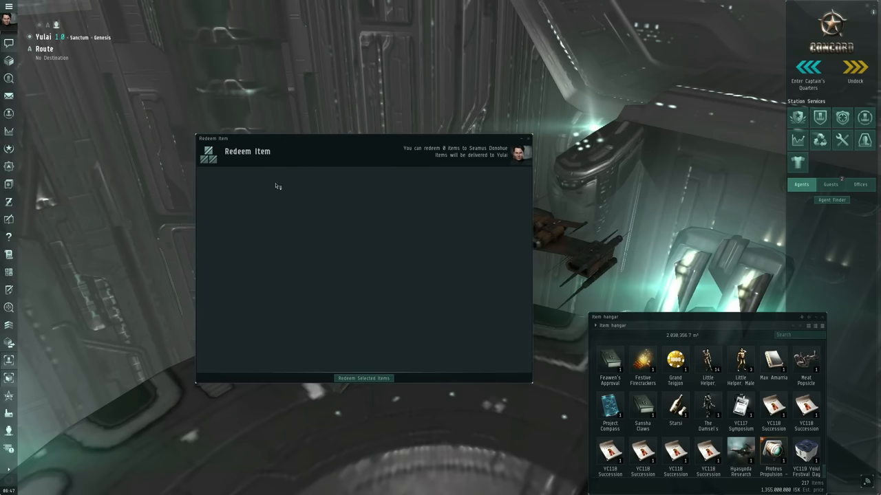
pyautogui.moveTo(537, 176)
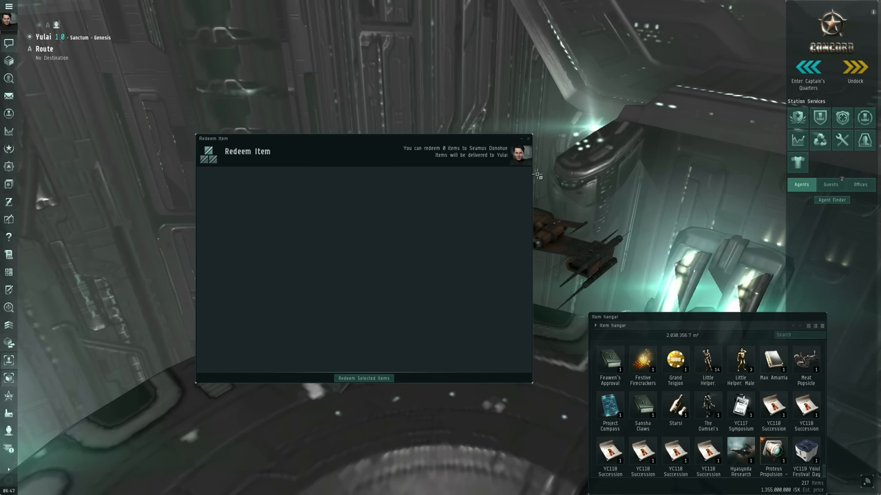
pyautogui.moveTo(230, 178)
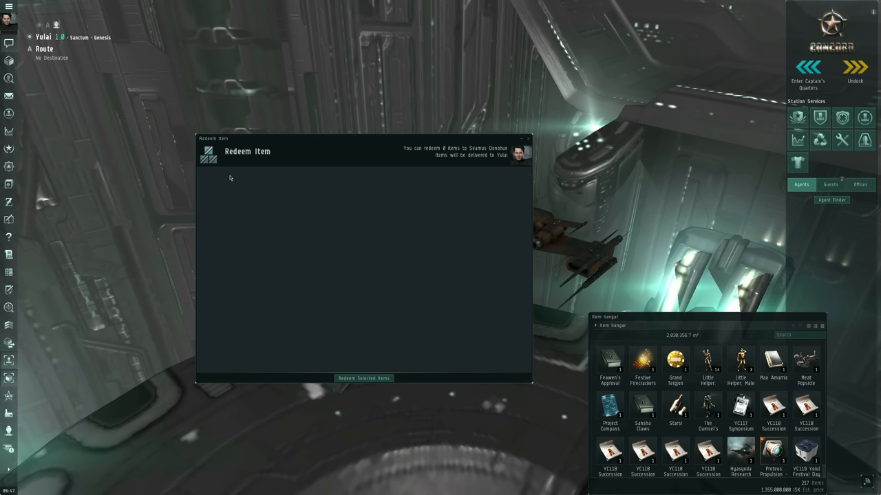
pyautogui.moveTo(366, 181)
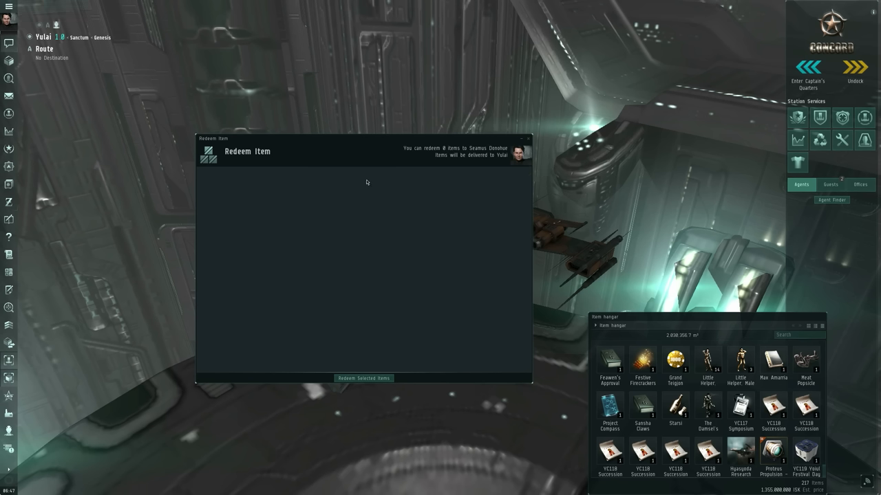
pyautogui.moveTo(364, 185)
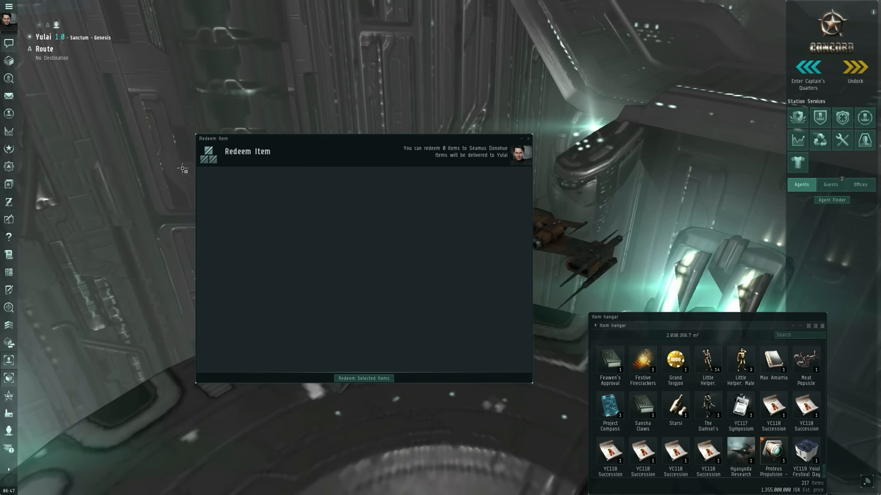
pyautogui.moveTo(201, 179)
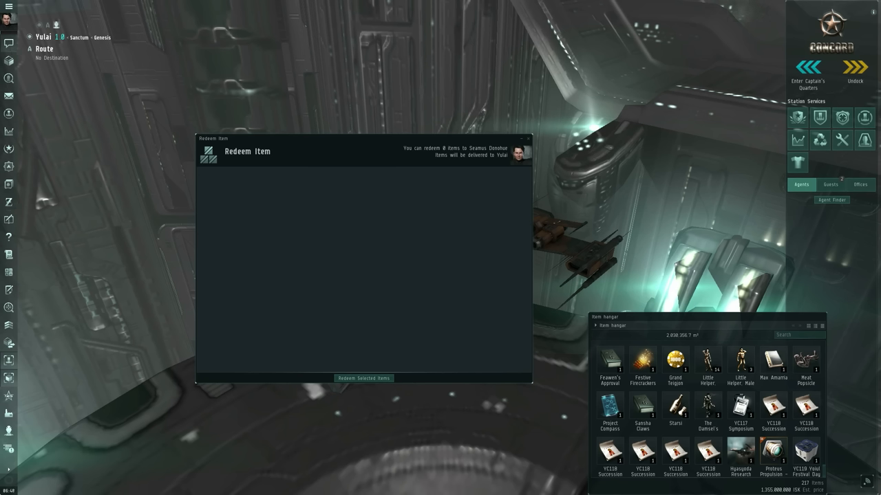
pyautogui.moveTo(493, 294)
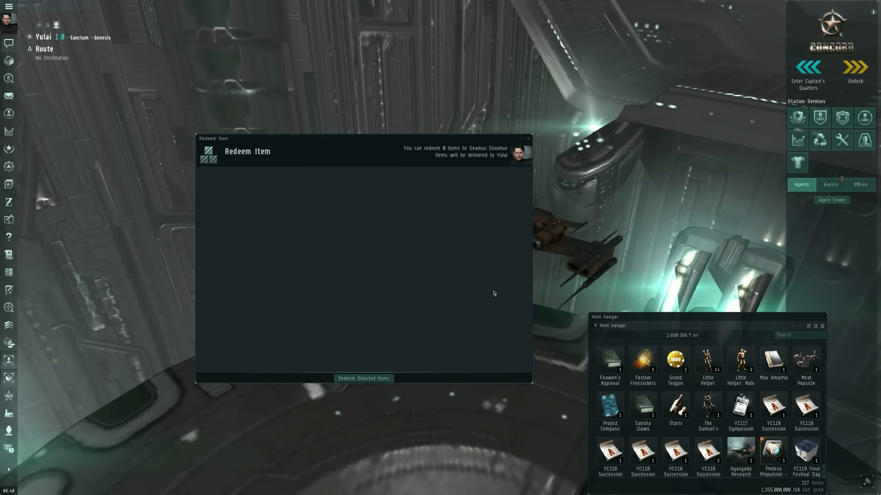
pyautogui.moveTo(443, 237)
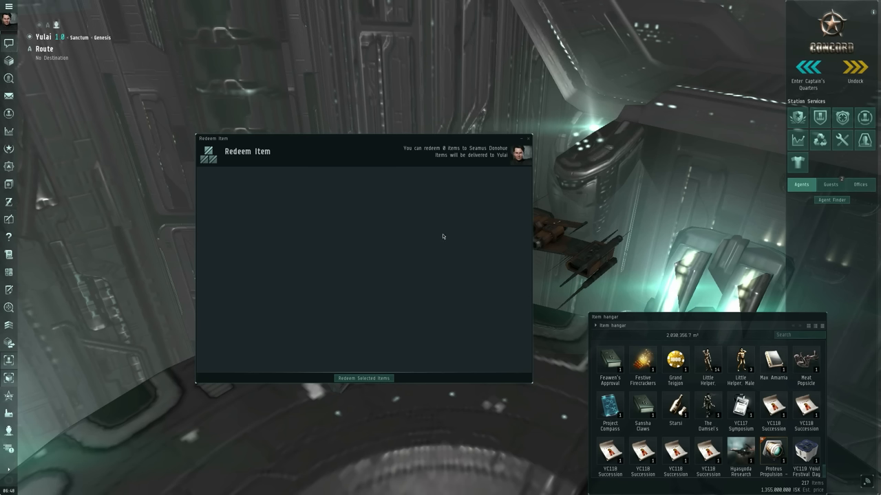
pyautogui.moveTo(468, 245)
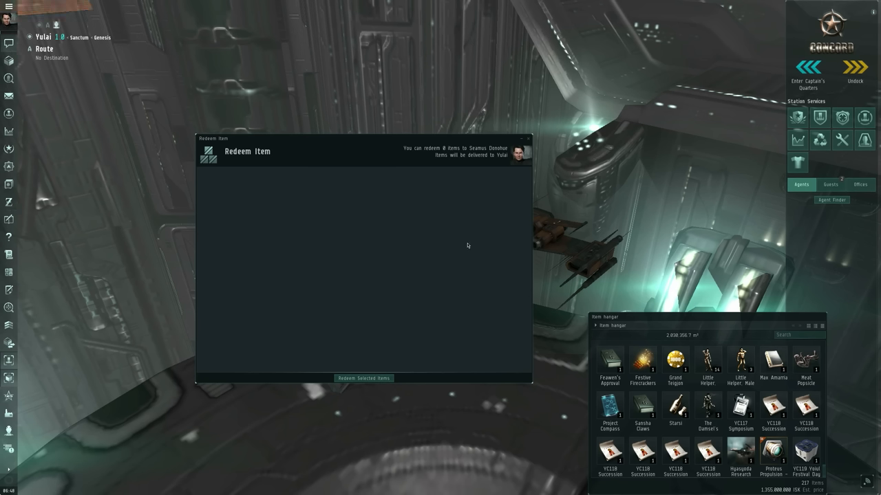
pyautogui.moveTo(536, 143)
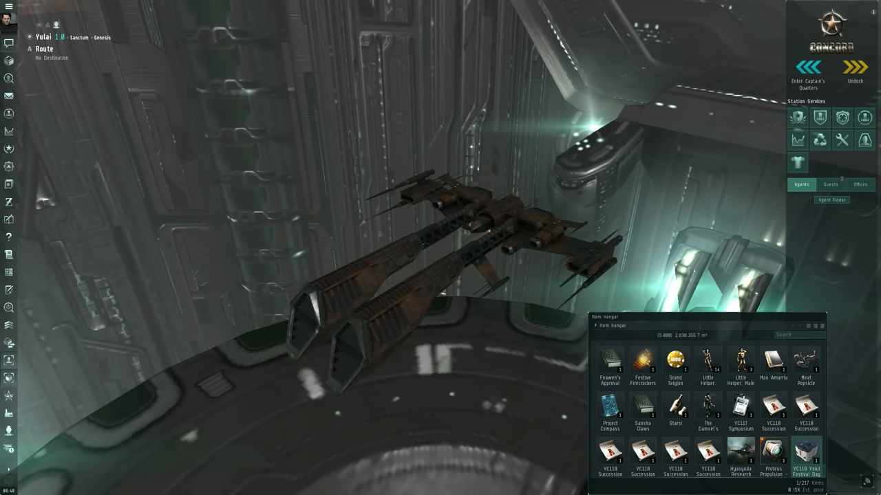
pyautogui.moveTo(805, 454)
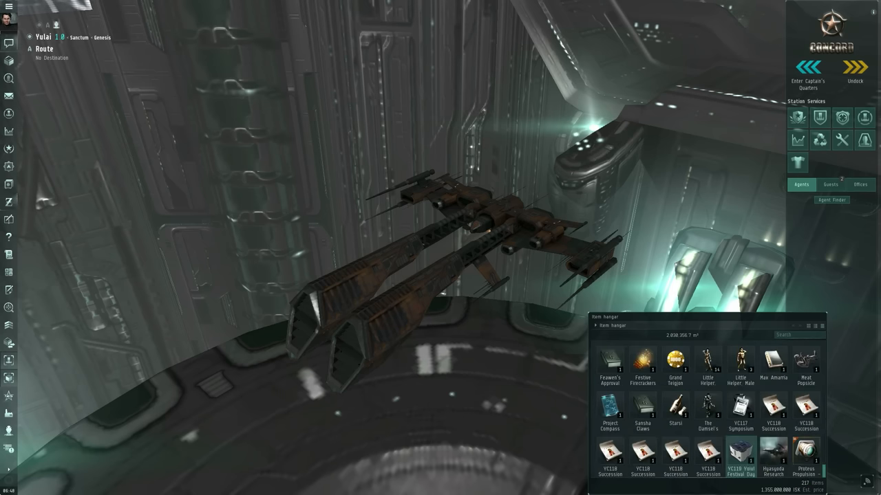
pyautogui.moveTo(815, 462)
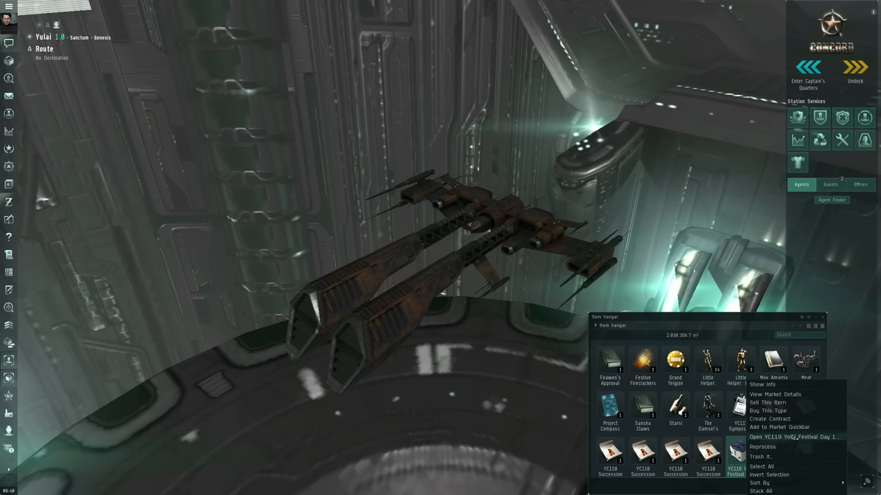
pyautogui.moveTo(804, 437)
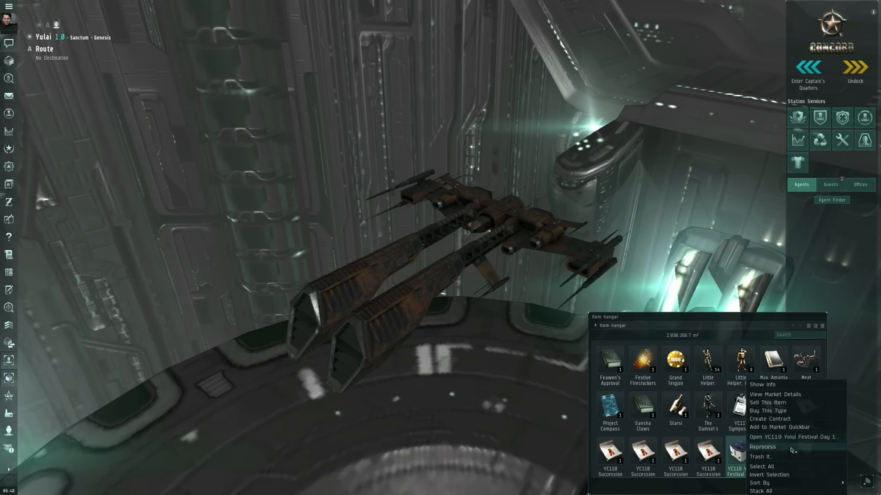
pyautogui.click(765, 447)
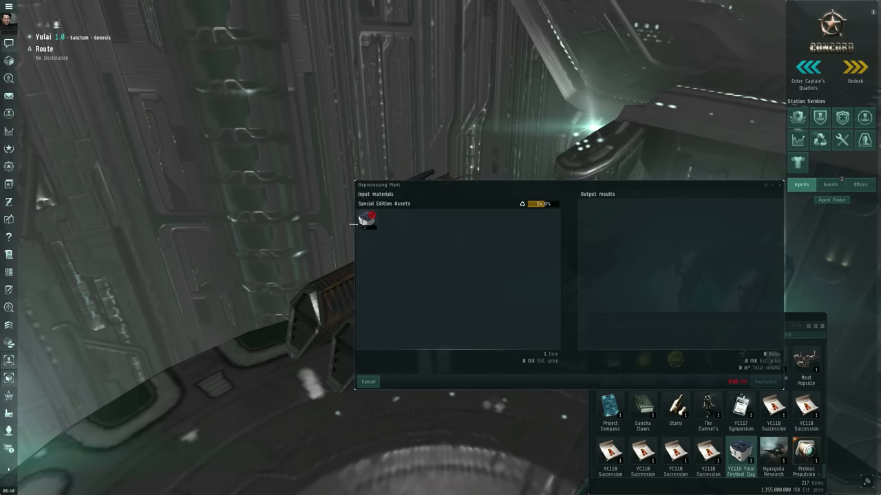
pyautogui.moveTo(366, 222)
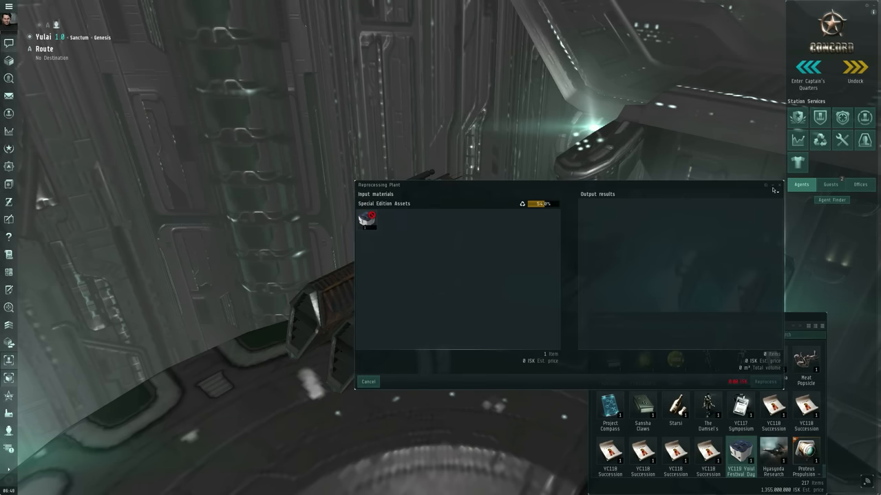
pyautogui.click(371, 381)
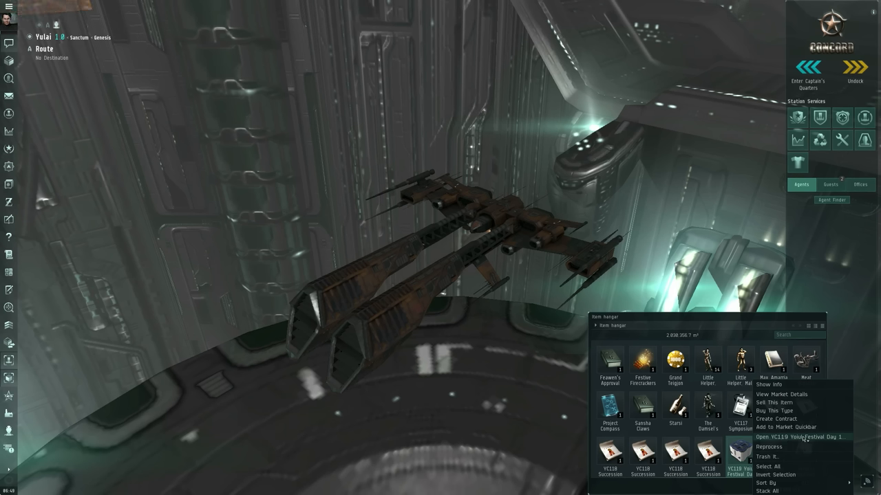
# - Claim and open the YC119 Yoiul Festival Day 1 crate so its items land in the hangar
pyautogui.click(800, 436)
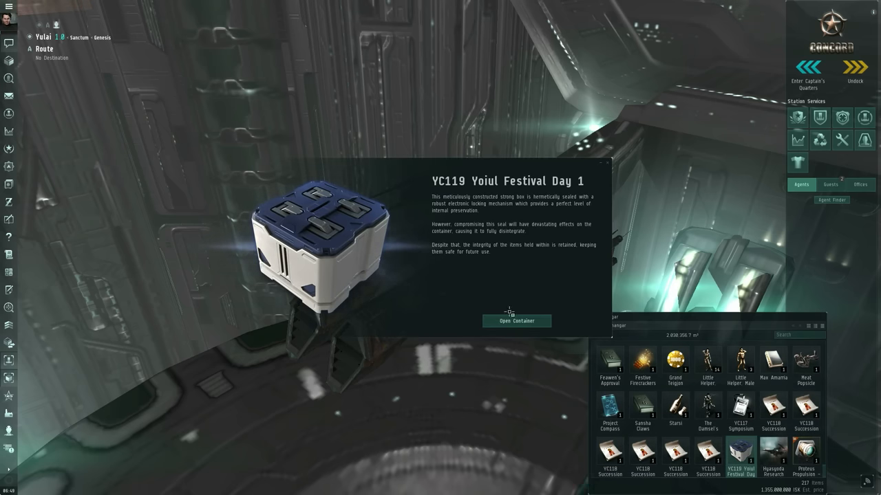
pyautogui.click(515, 321)
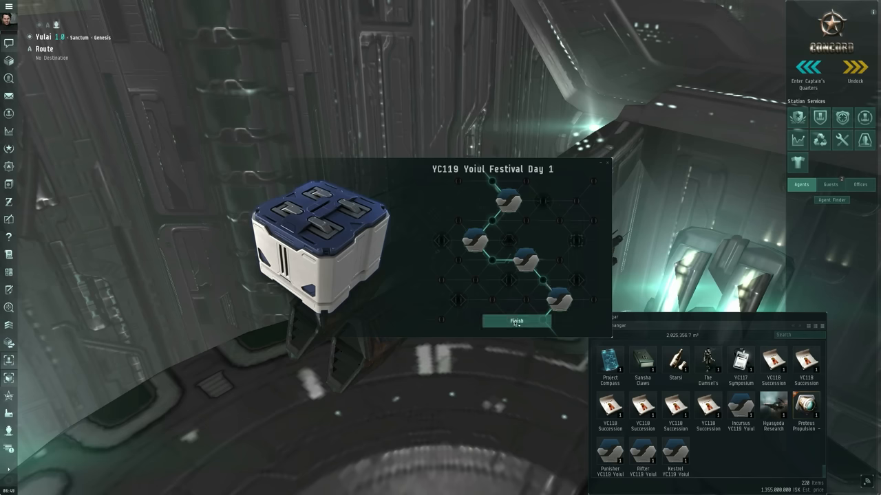
pyautogui.click(515, 320)
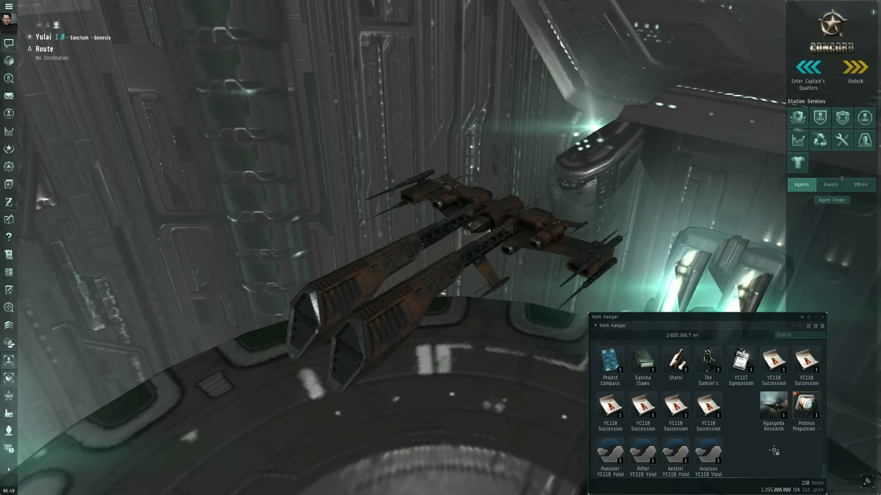
pyautogui.moveTo(674, 457)
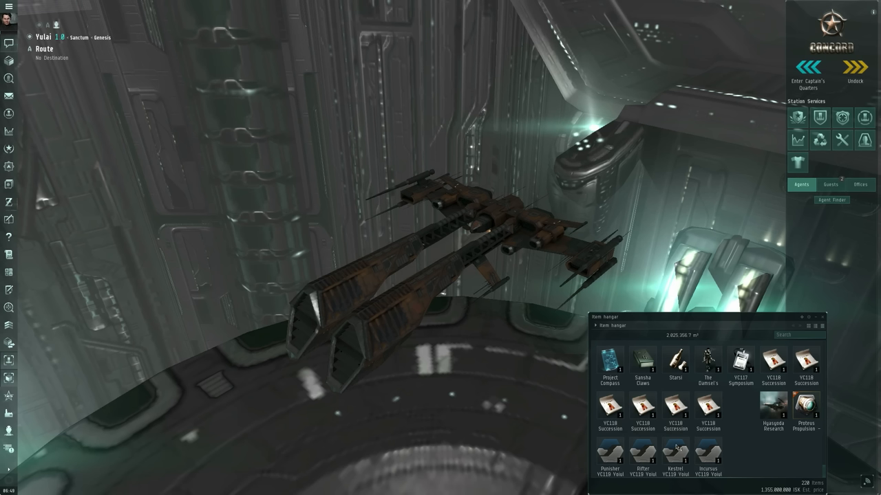
pyautogui.moveTo(38, 467)
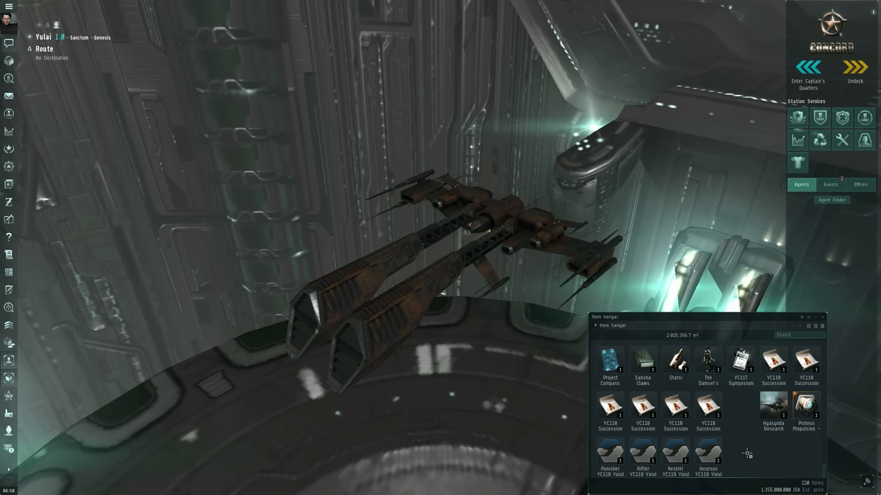
pyautogui.moveTo(751, 451)
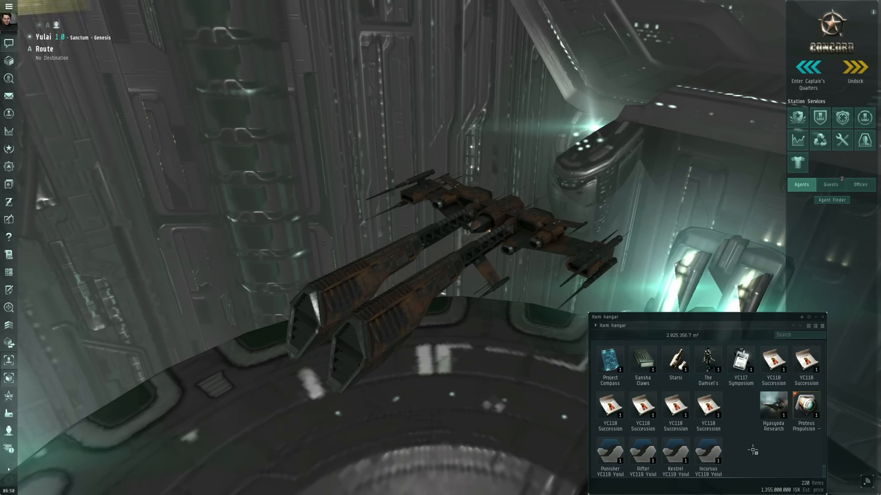
pyautogui.moveTo(756, 451)
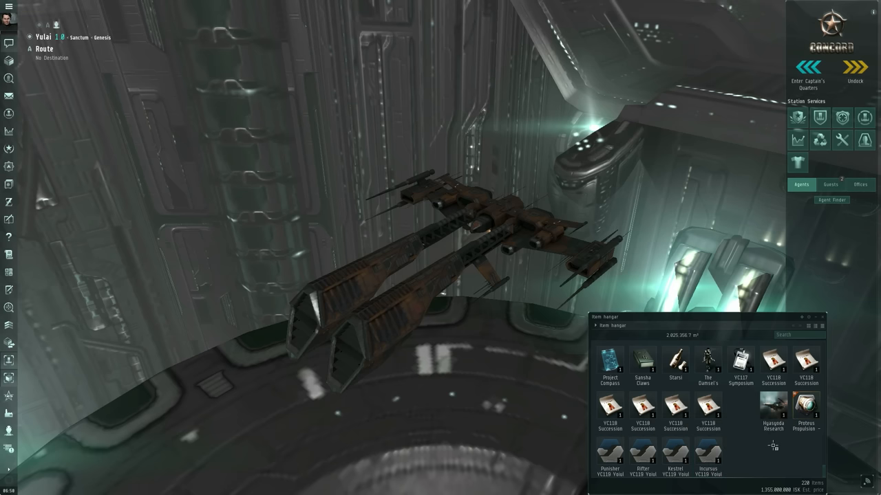
pyautogui.moveTo(611, 461)
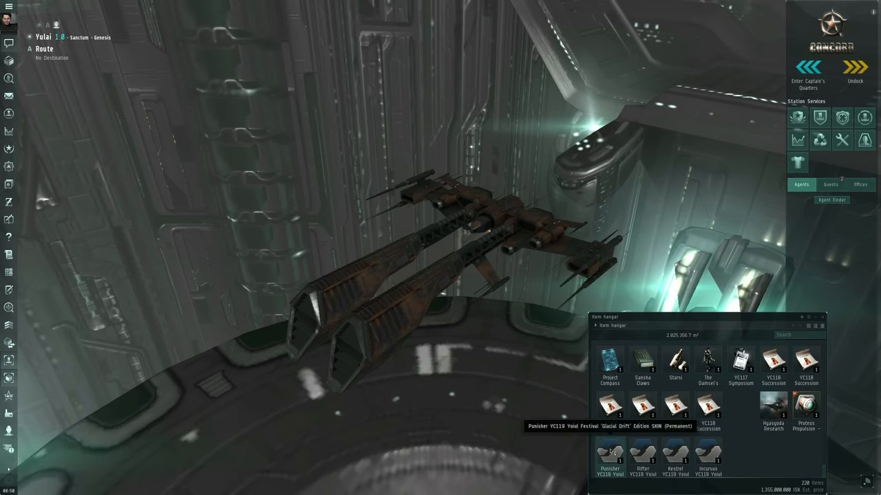
# - Activate the Rifter 'Glacial Drift' SKIN license from the item hangar and confirm
pyautogui.rightClick(614, 460)
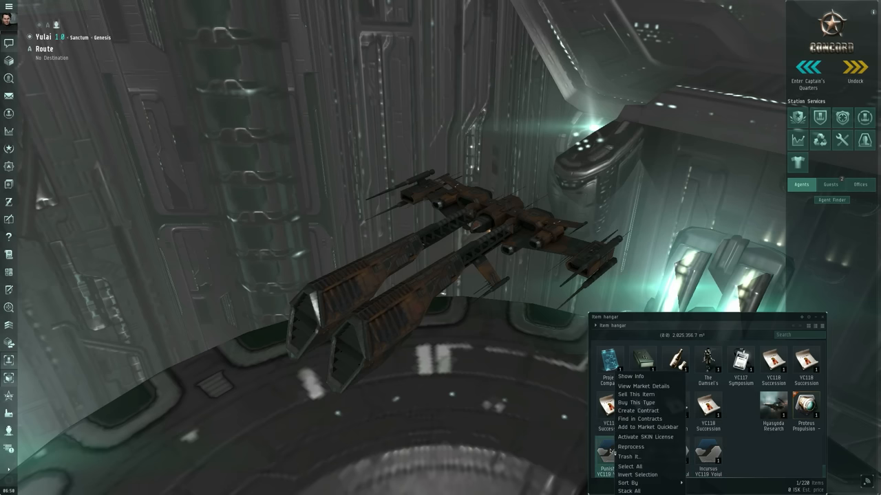
pyautogui.moveTo(765, 451)
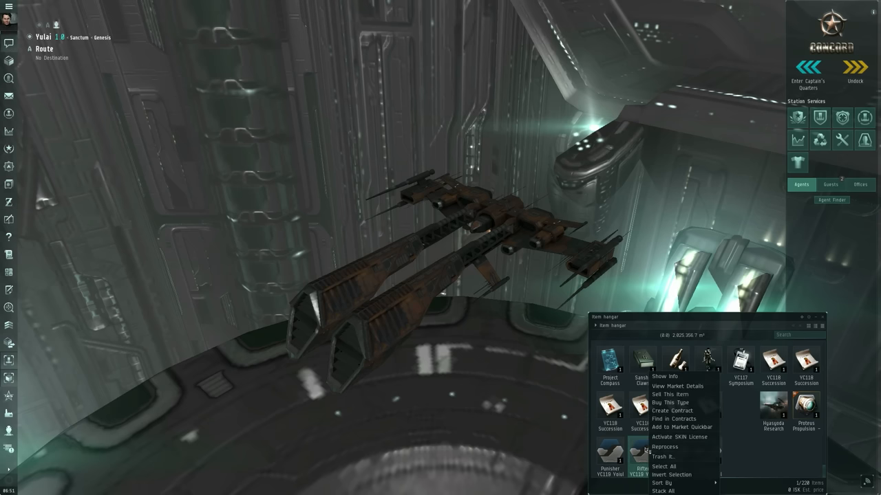
pyautogui.click(676, 437)
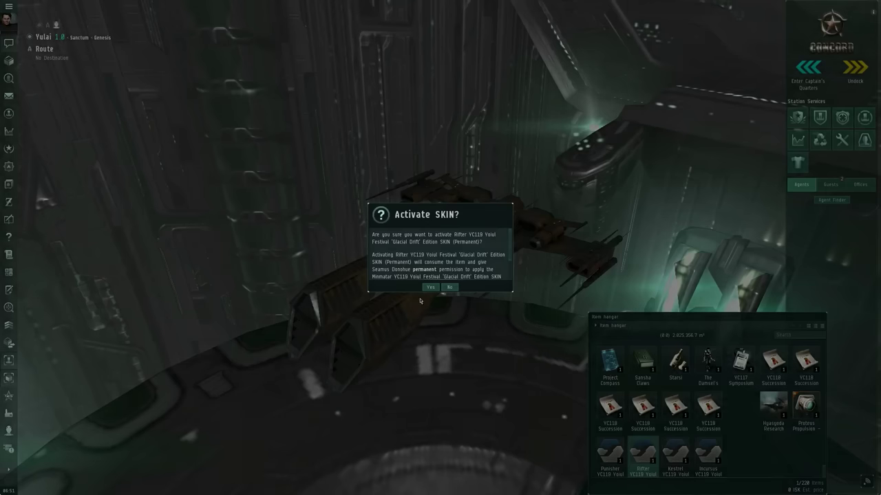
pyautogui.click(426, 287)
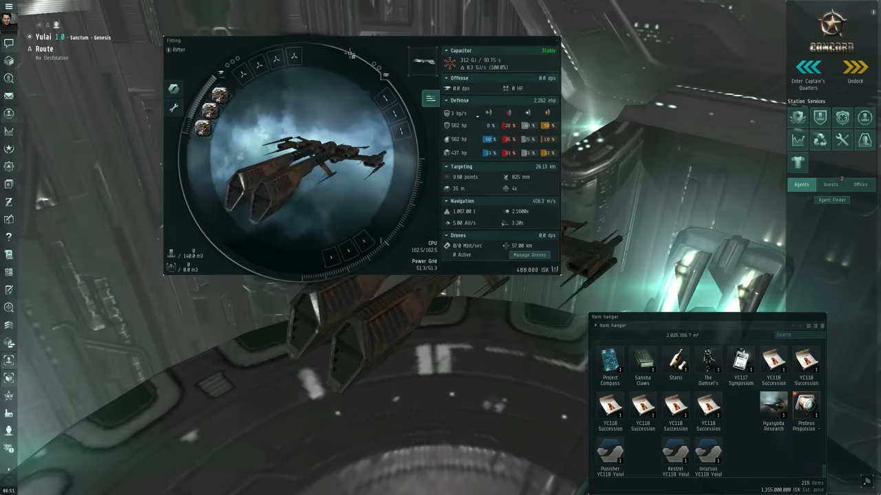
pyautogui.moveTo(173, 90)
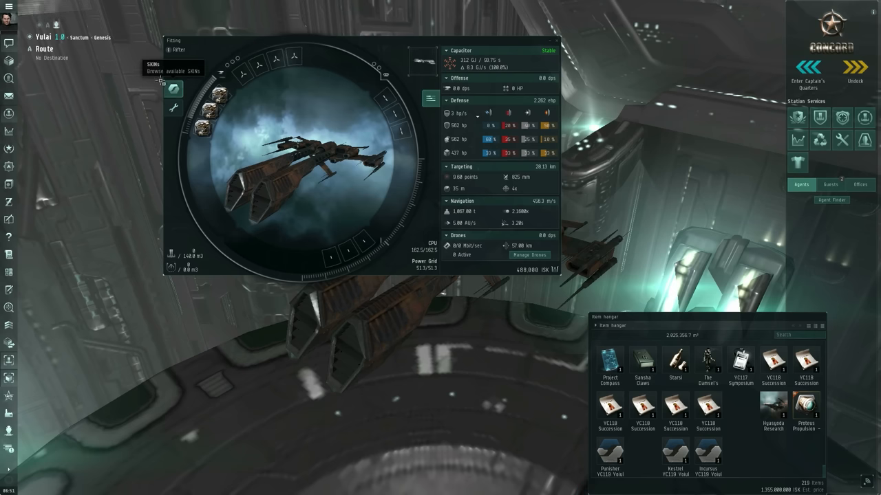
# - Browse the ship's SKINs list showing the new Minmatar YC119 SKIN, then close fitting
pyautogui.click(171, 89)
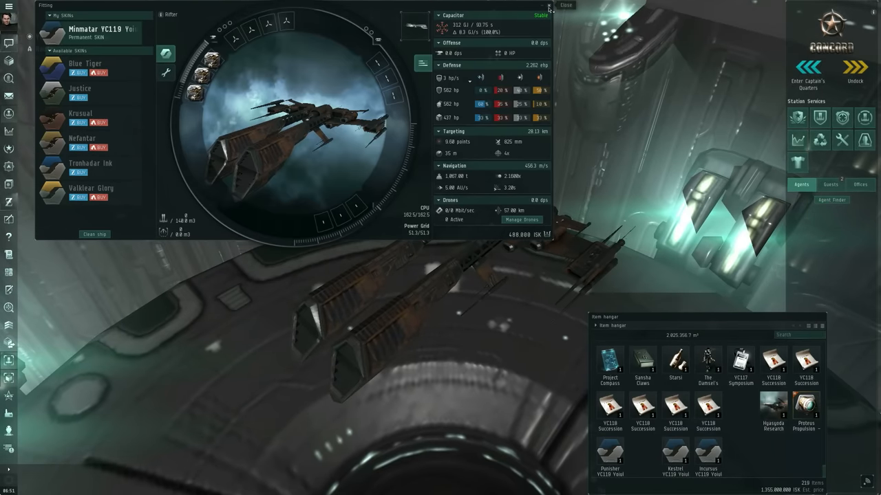
pyautogui.click(560, 5)
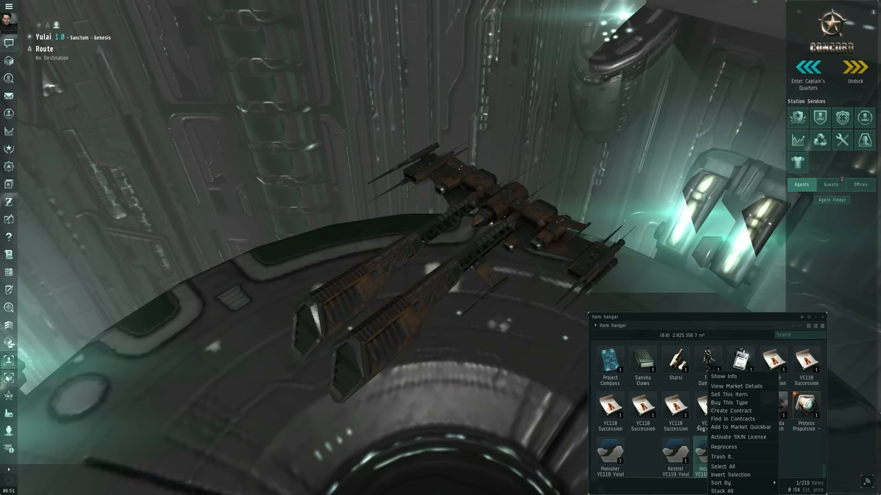
# - Activate the two remaining Glacial Drift SKIN licenses, including the Panther one, confirming each
pyautogui.click(738, 387)
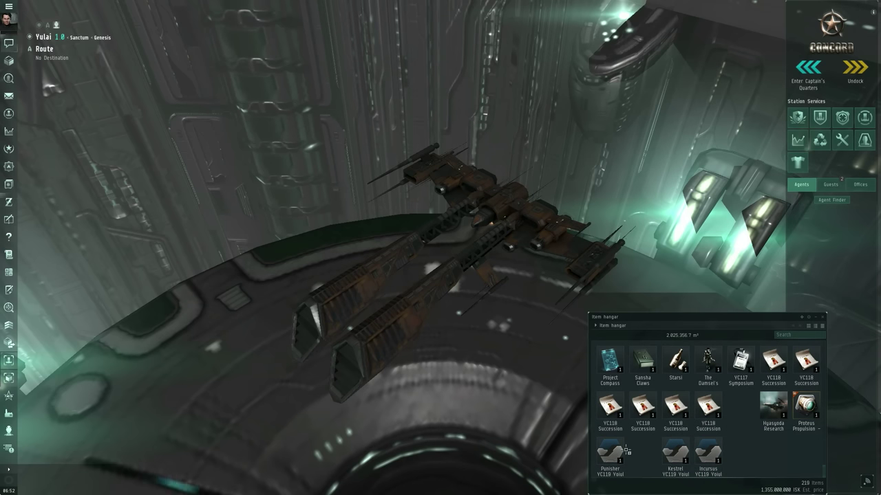
pyautogui.moveTo(737, 448)
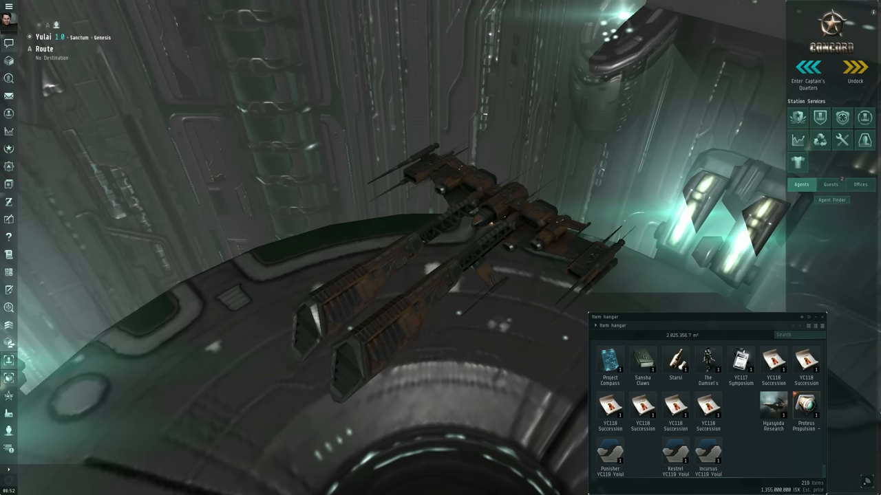
pyautogui.moveTo(715, 466)
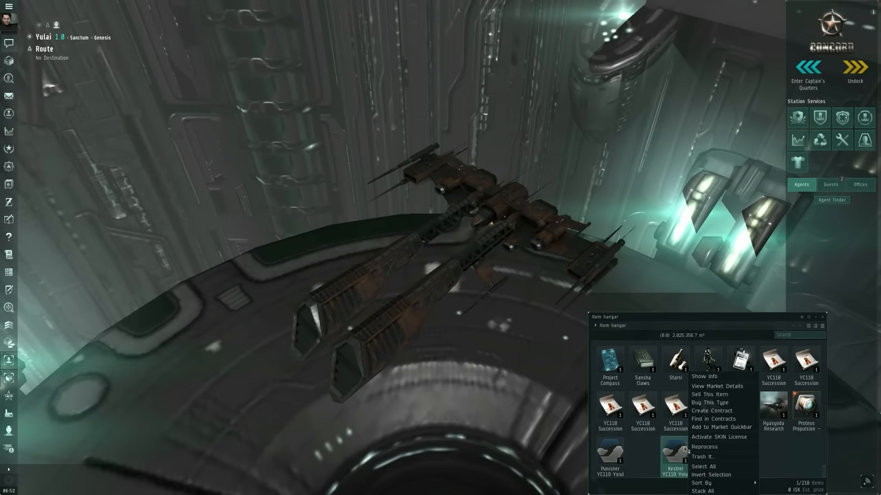
pyautogui.click(718, 438)
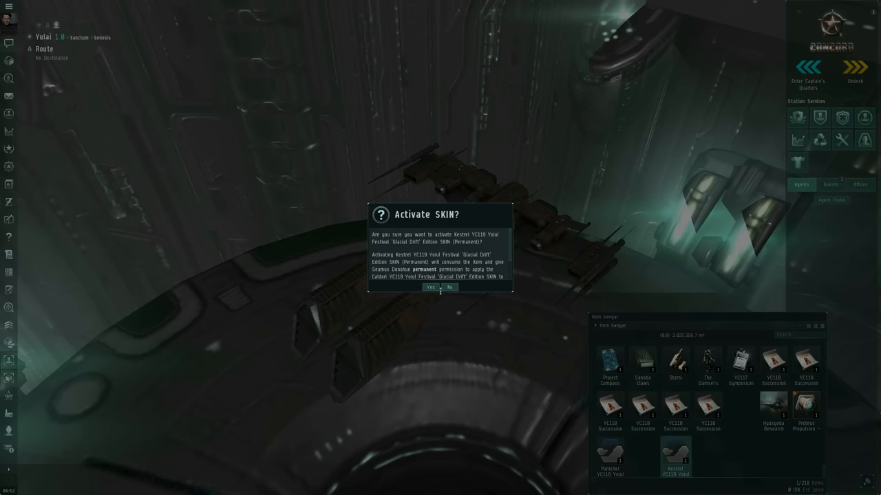
pyautogui.click(429, 287)
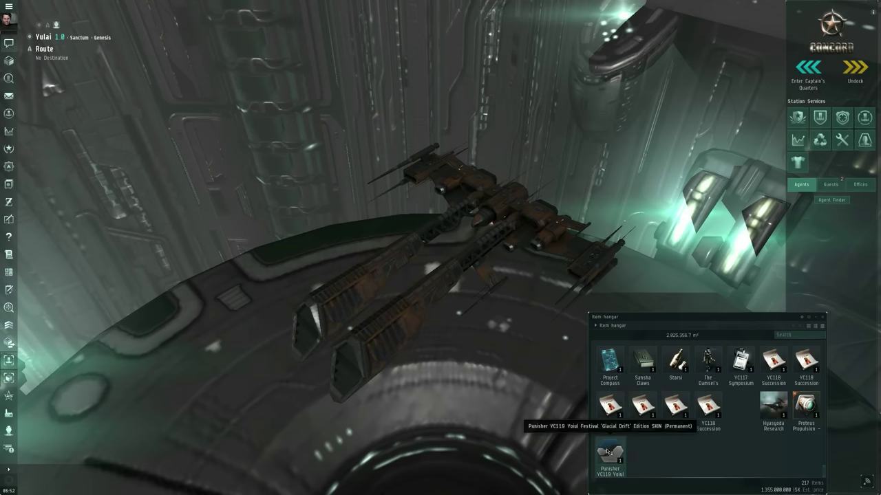
pyautogui.doubleClick(608, 456)
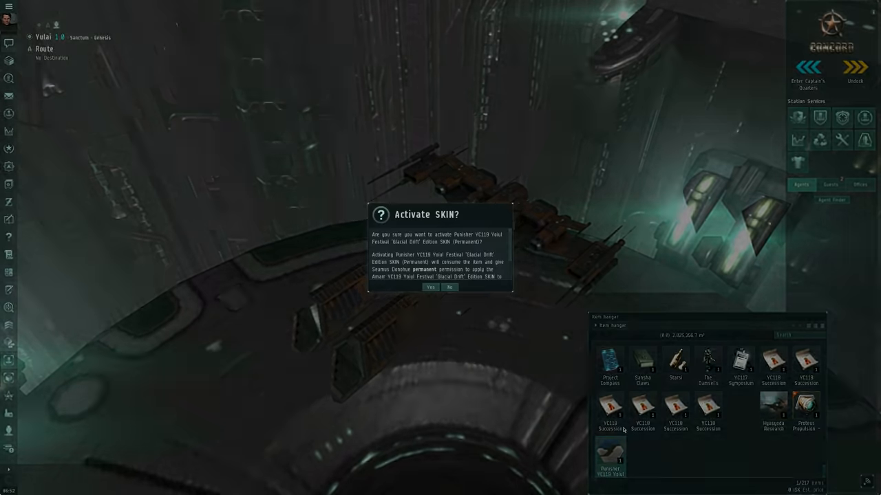
pyautogui.click(431, 288)
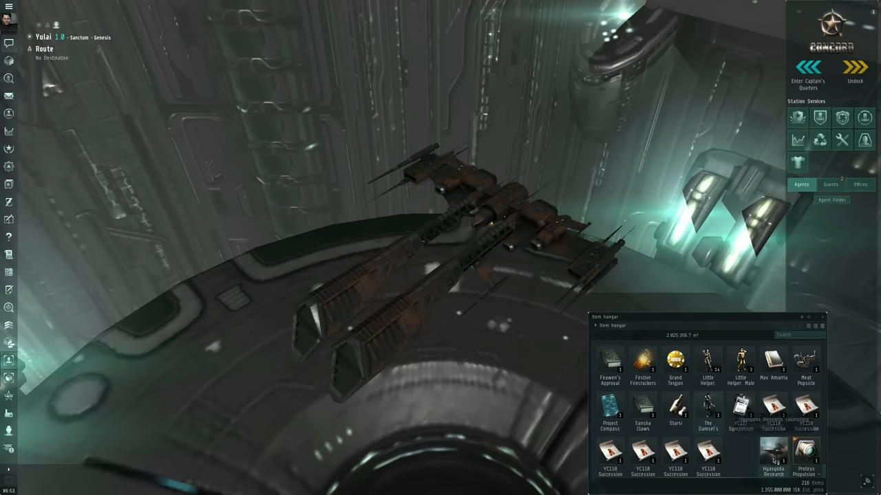